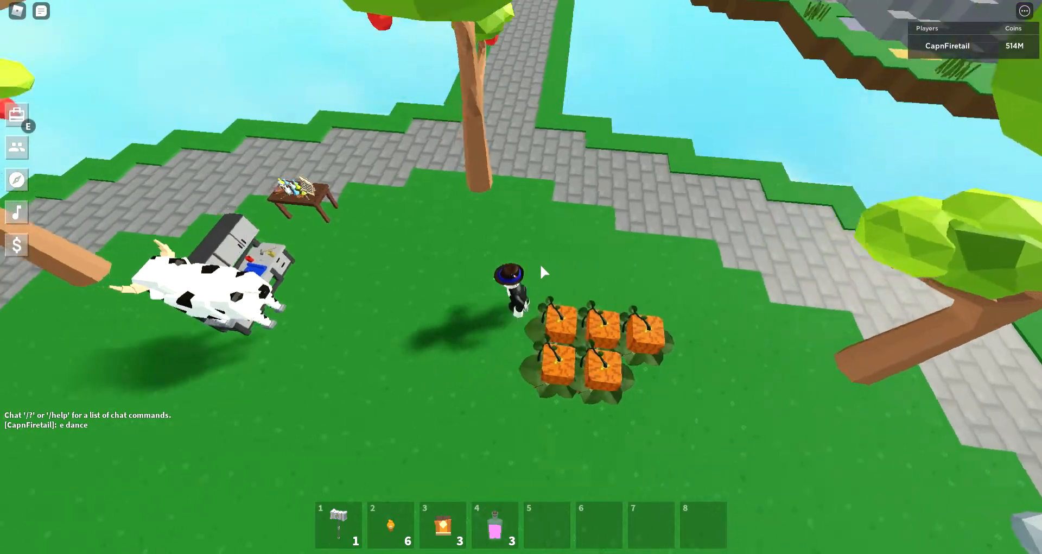
{"action": "mouse_move", "coordinate": [495, 525]}
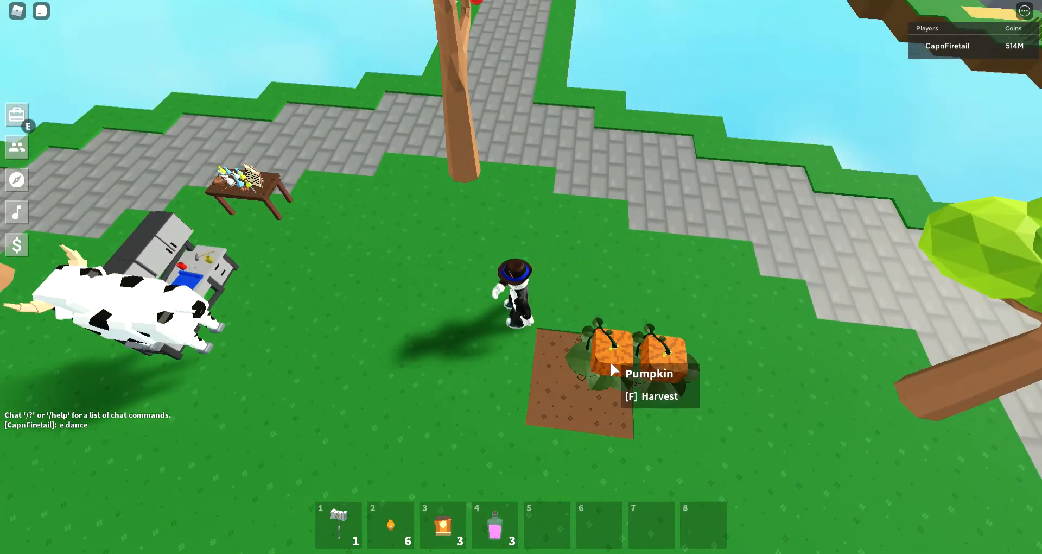
Step: Harvest the pumpkins in the grassy island patch with F
{"action": "key", "text": "f"}
{"action": "type", "text": "/e dan"}
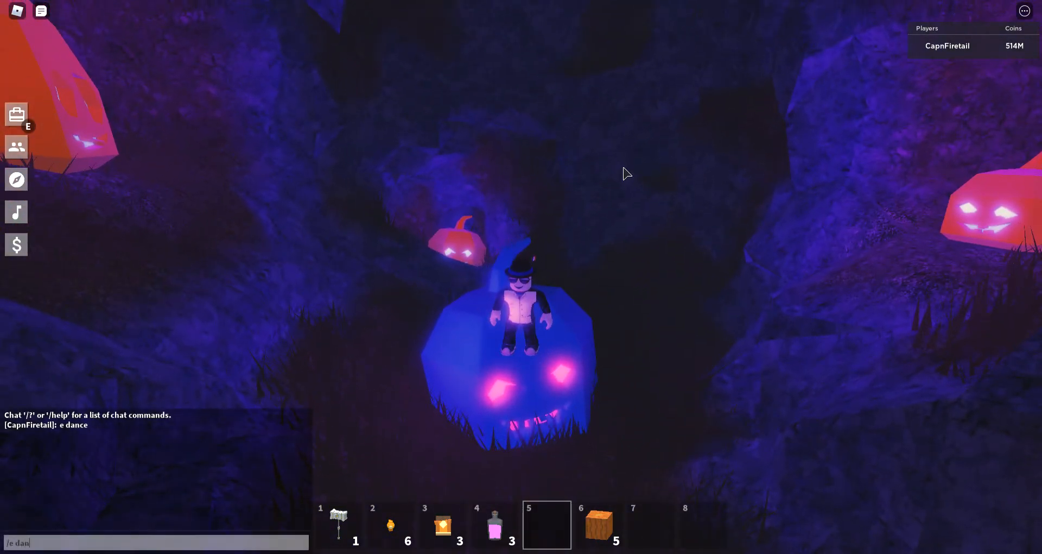
Step: Send the "/e dance" emote in chat, then retype the dance command
{"action": "key", "text": "Return"}
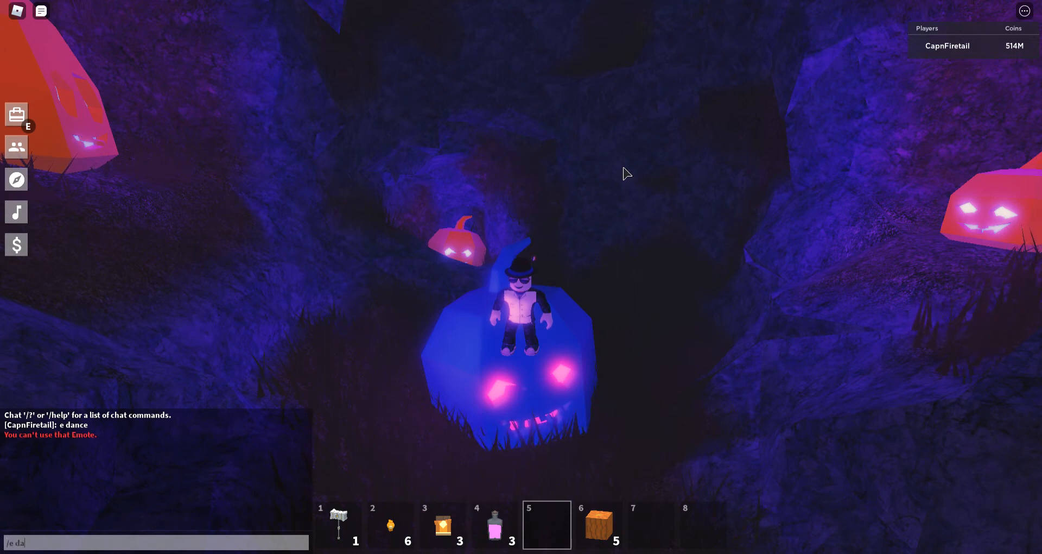
{"action": "type", "text": "nce"}
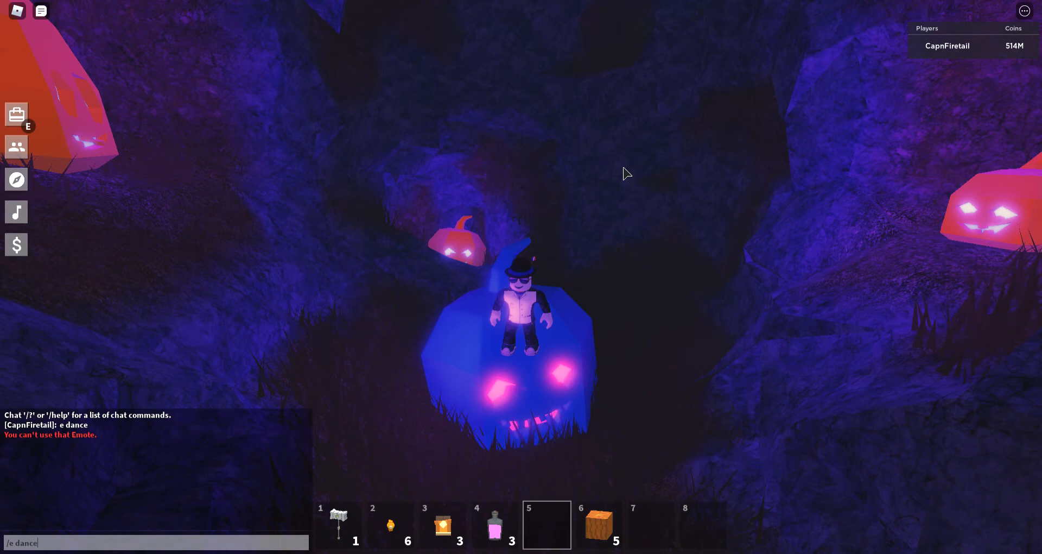